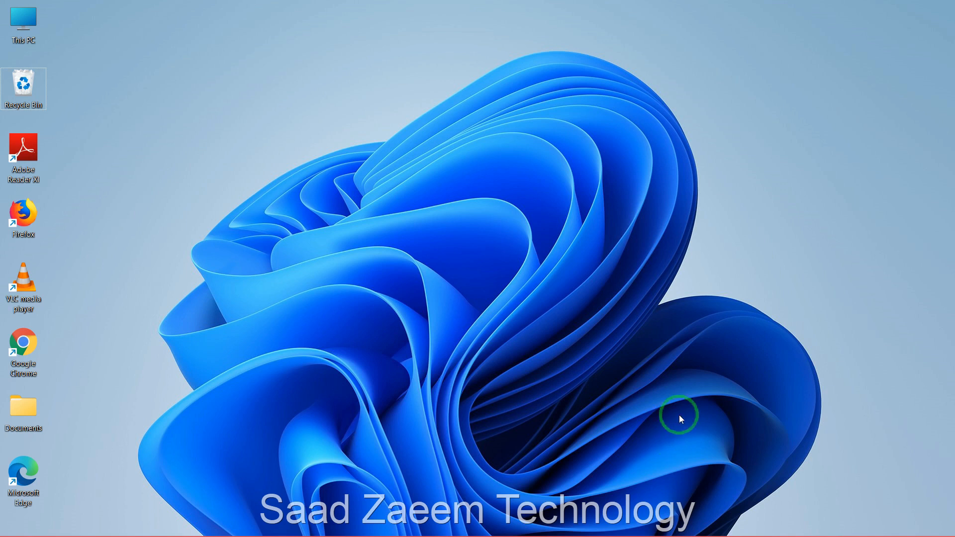
{"action": "mouse_move", "coordinate": [790, 281]}
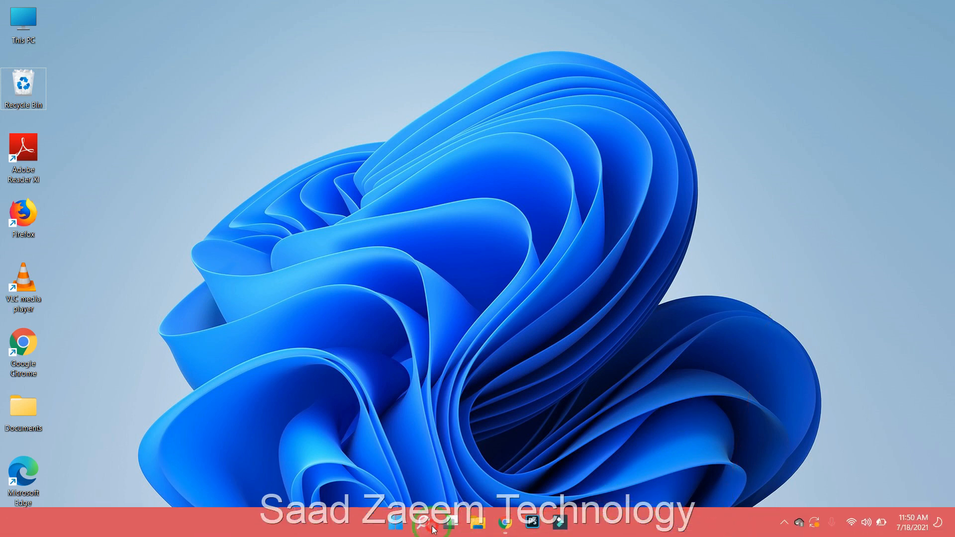
Search the Start menu for 'Device Manager' to launch it
{"action": "left_click", "coordinate": [421, 521]}
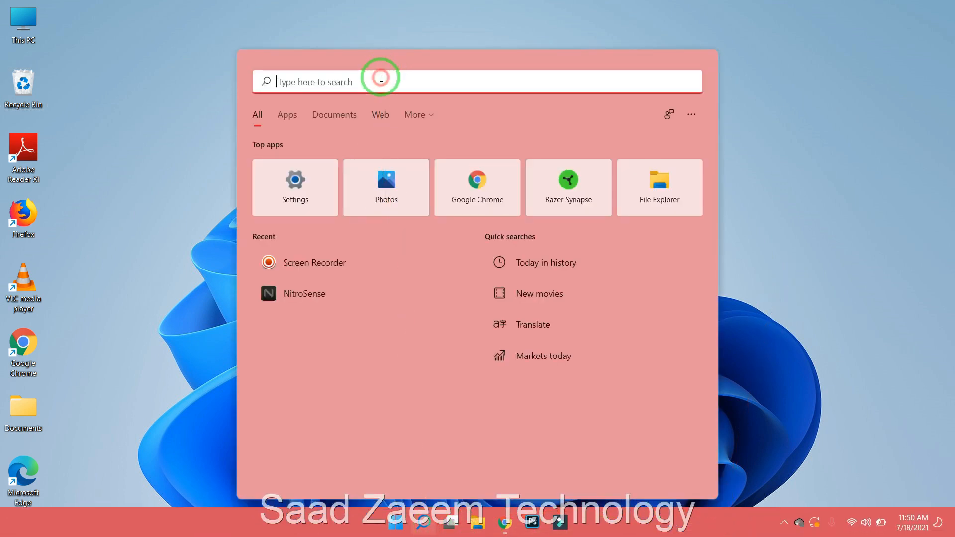
{"action": "type", "text": "Device Manager"}
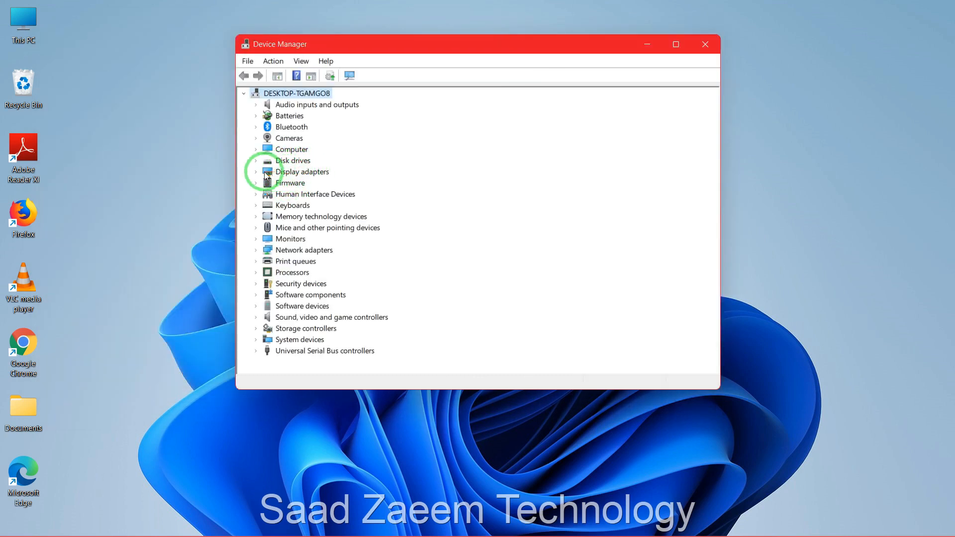
Expand Display adapters and select Intel(R) UHD Graphics 630
{"action": "left_click", "coordinate": [255, 171]}
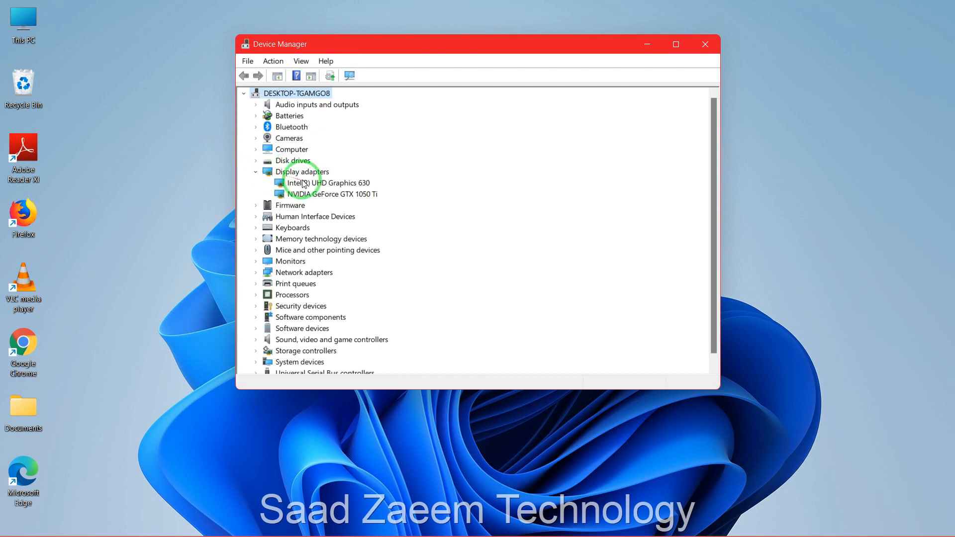
{"action": "left_click", "coordinate": [331, 183]}
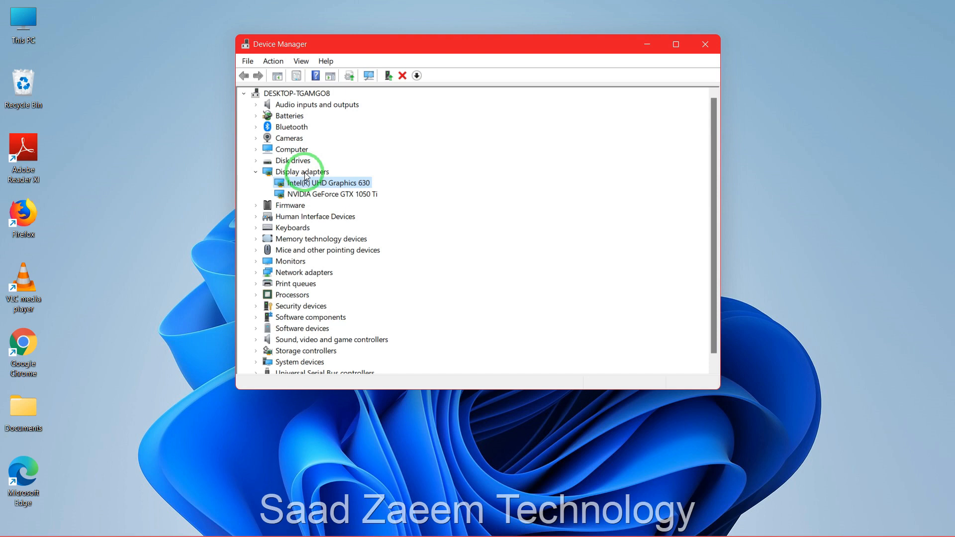
Uninstall the Intel UHD Graphics 630 device, then scan for hardware changes to redetect it
{"action": "right_click", "coordinate": [325, 182]}
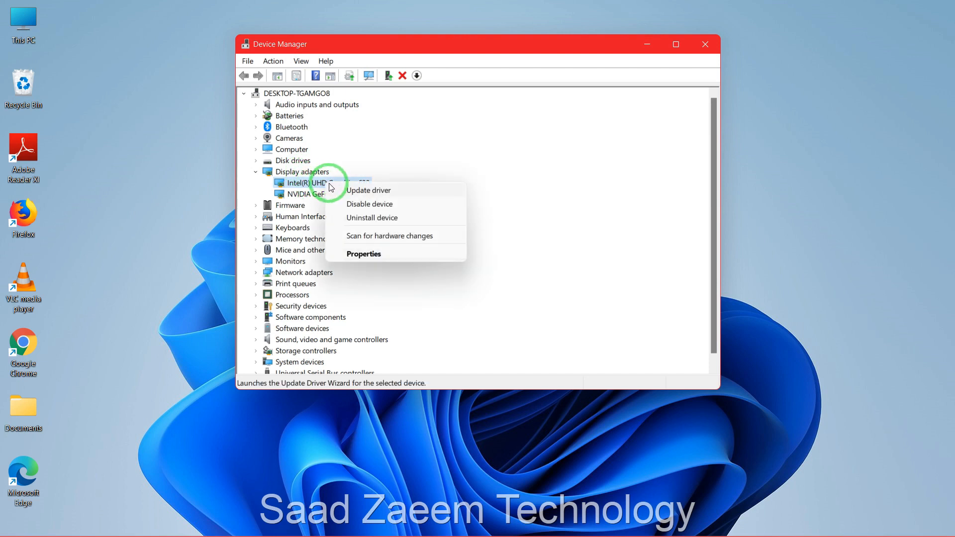
{"action": "left_click", "coordinate": [371, 217]}
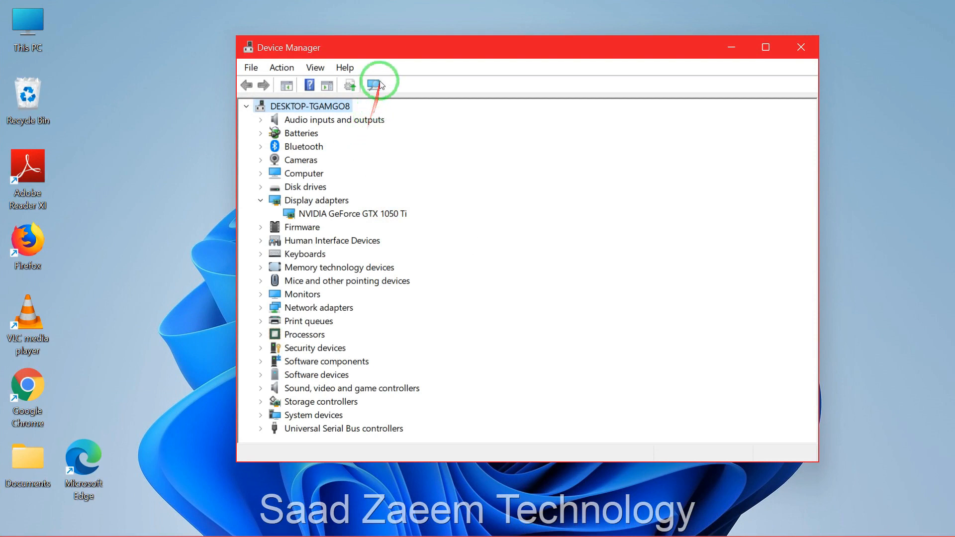
{"action": "mouse_move", "coordinate": [377, 85]}
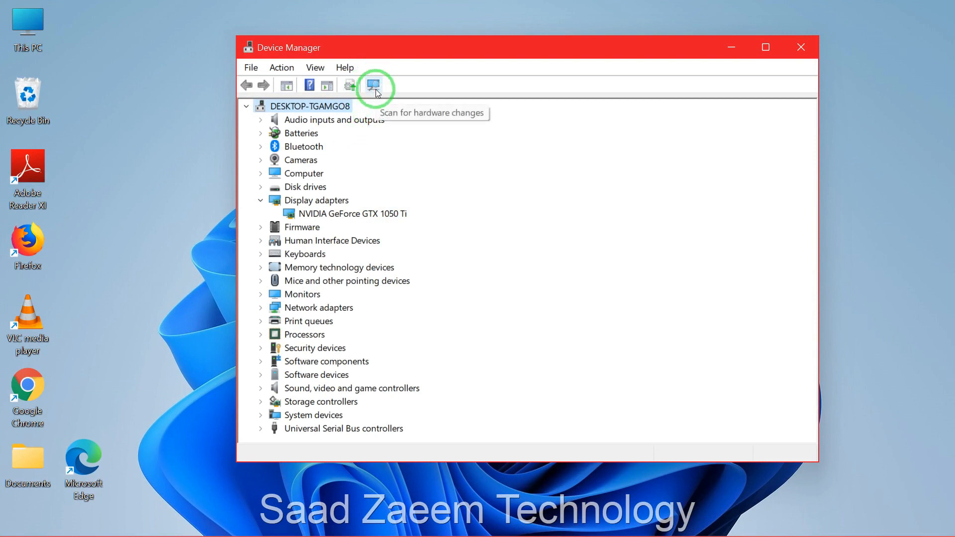
{"action": "left_click", "coordinate": [372, 85]}
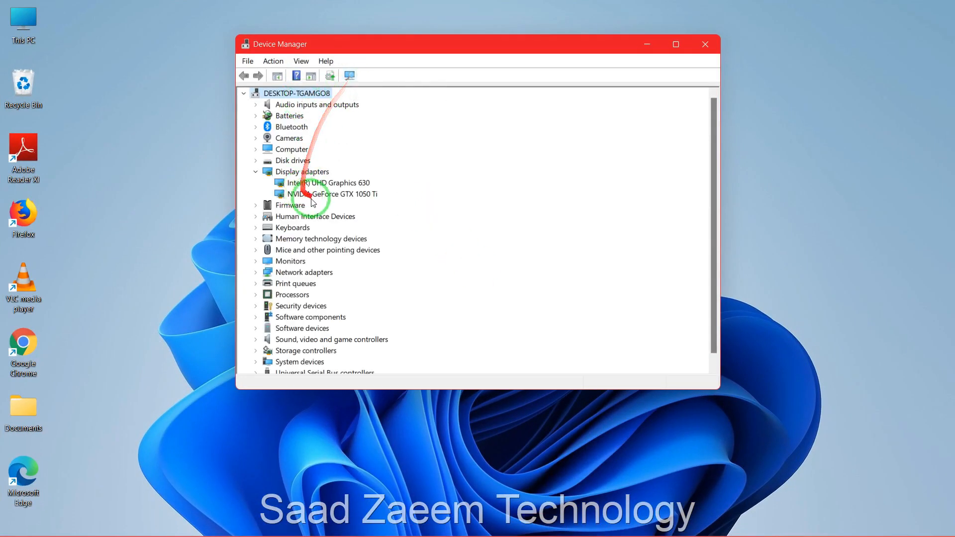
{"action": "mouse_move", "coordinate": [323, 186]}
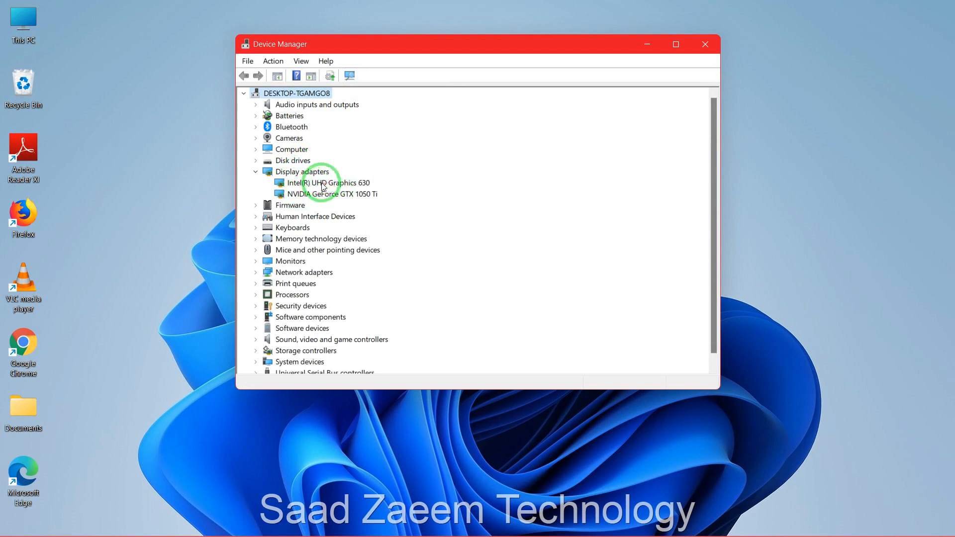
{"action": "left_click", "coordinate": [704, 44]}
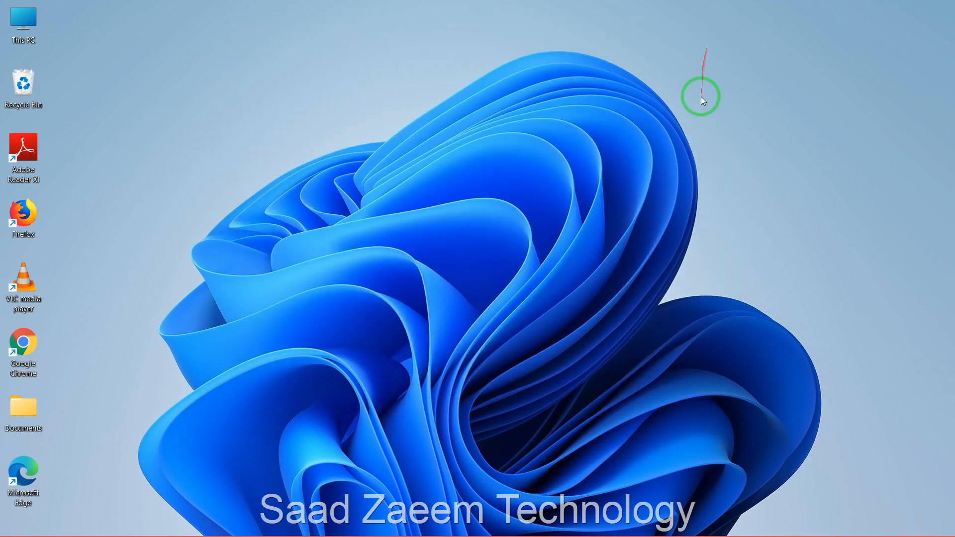
{"action": "mouse_move", "coordinate": [487, 441]}
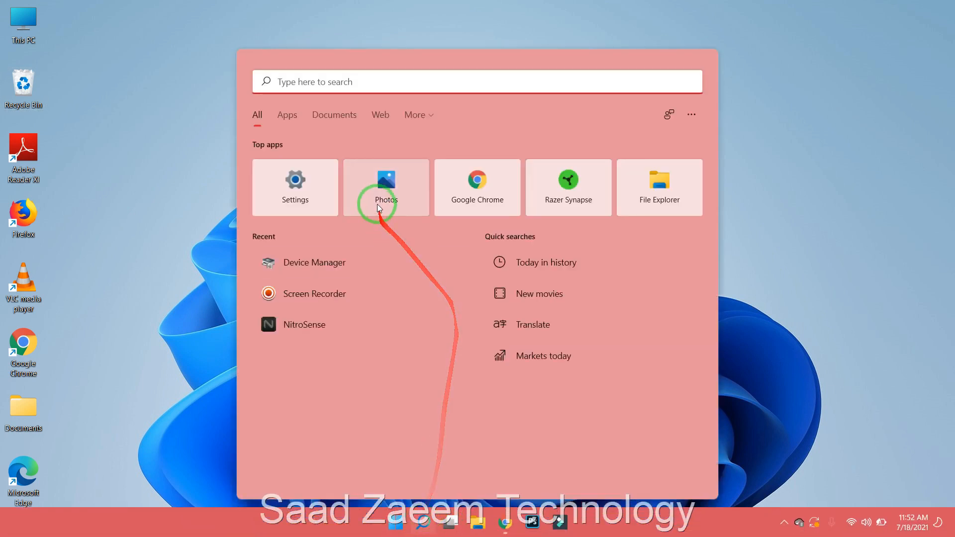
{"action": "type", "text": "Dev"}
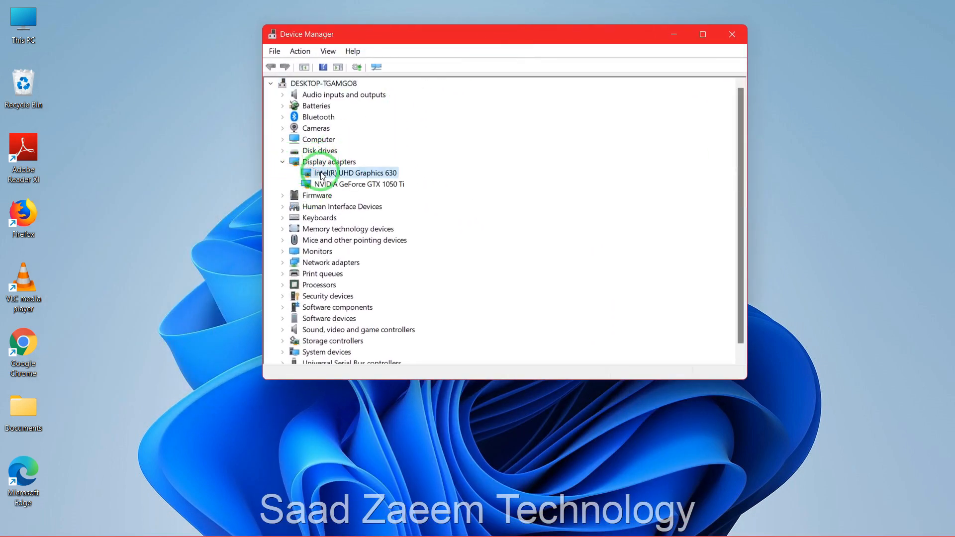
Run an automatic driver search for Intel(R) UHD Graphics 630
{"action": "right_click", "coordinate": [357, 172]}
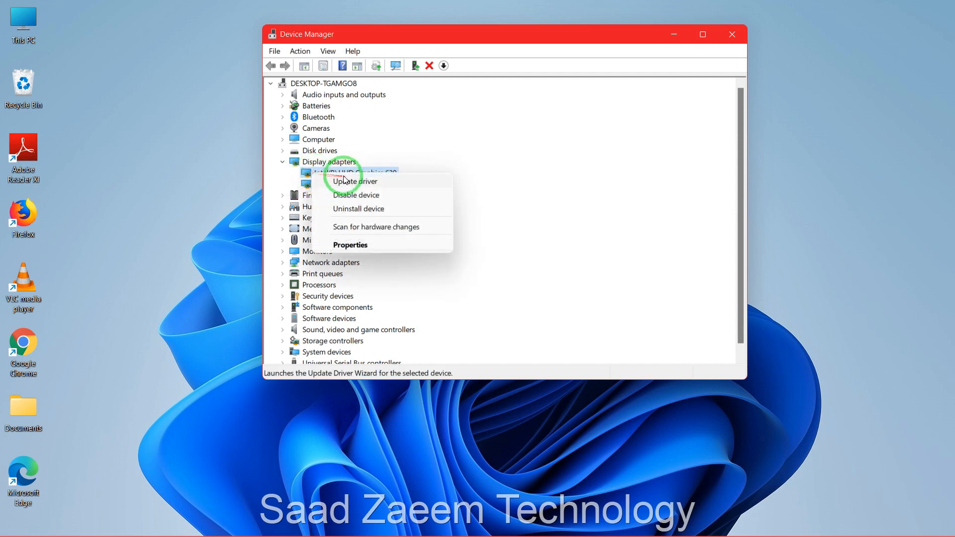
{"action": "left_click", "coordinate": [354, 181]}
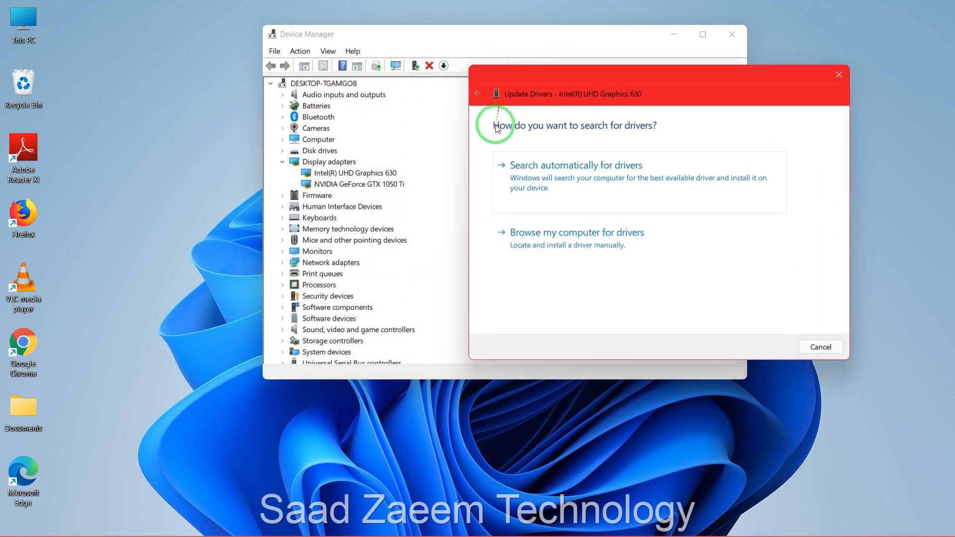
{"action": "left_click", "coordinate": [576, 165]}
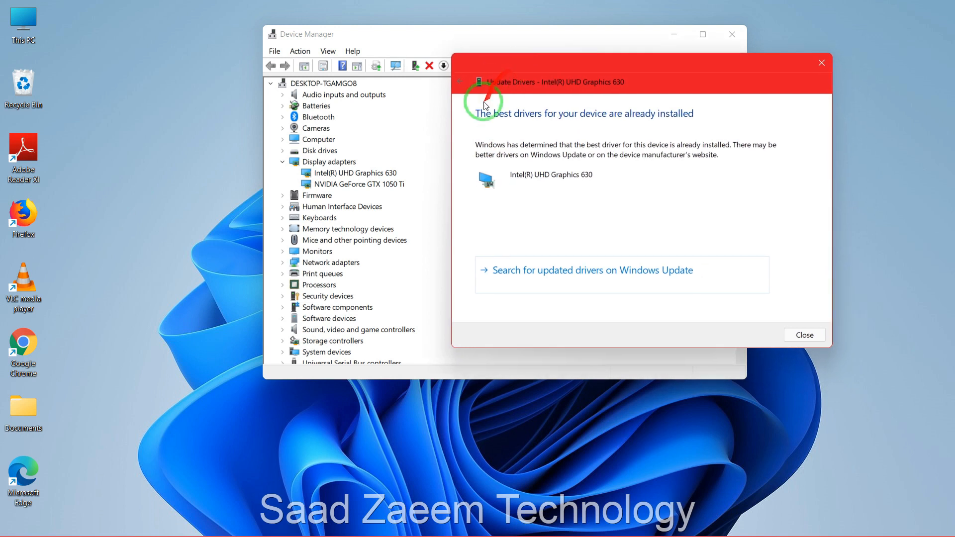
{"action": "mouse_move", "coordinate": [633, 163]}
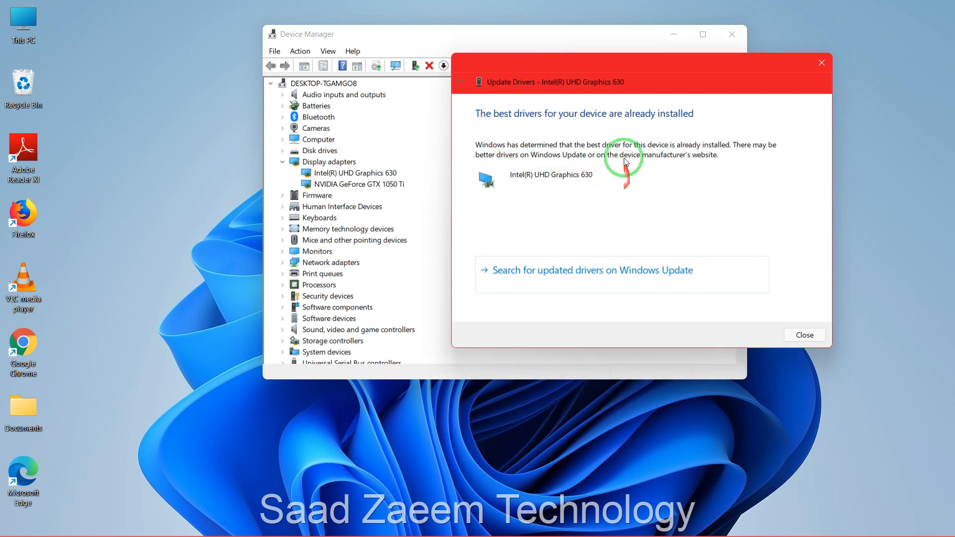
{"action": "mouse_move", "coordinate": [630, 69]}
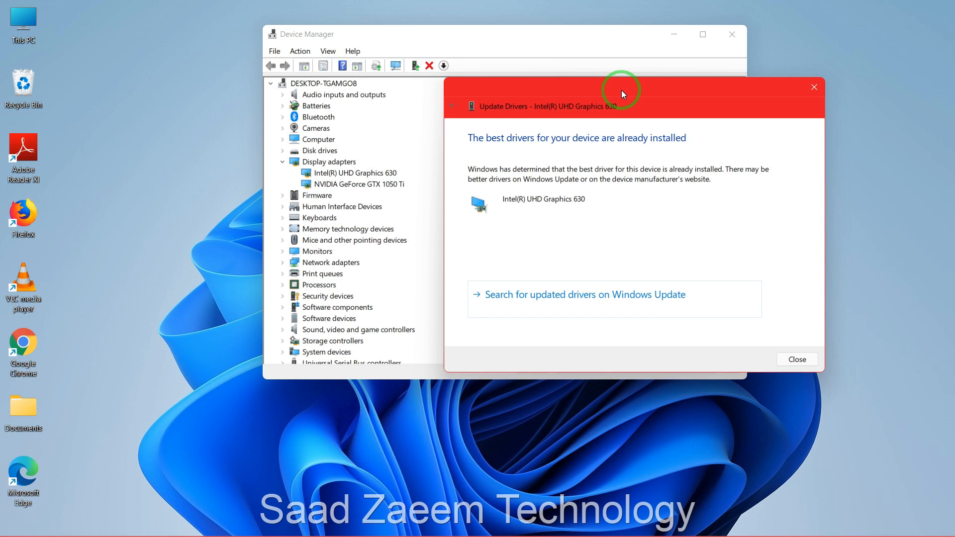
{"action": "mouse_move", "coordinate": [779, 363]}
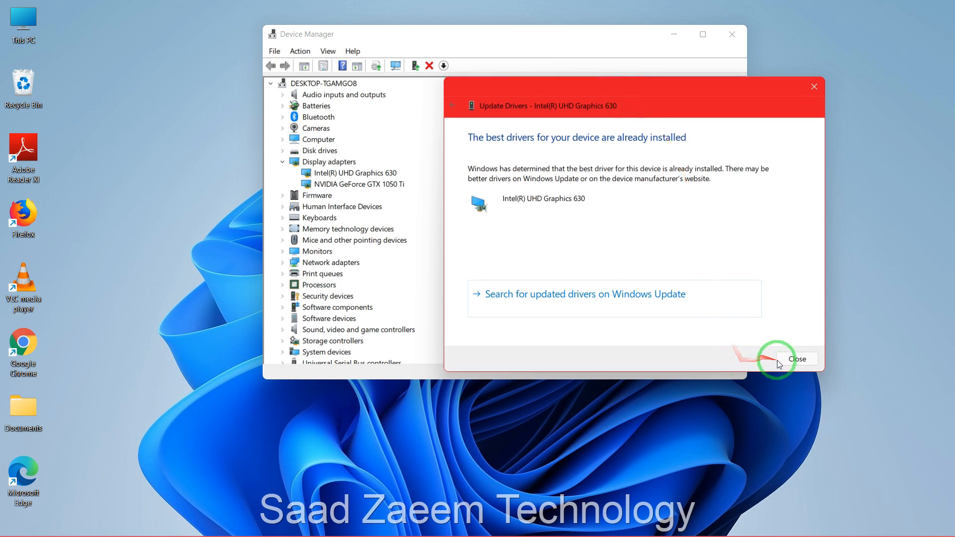
Dismiss the driver update result and enter 'msconfig' in the Run dialog
{"action": "left_click", "coordinate": [796, 358]}
{"action": "type", "text": "run"}
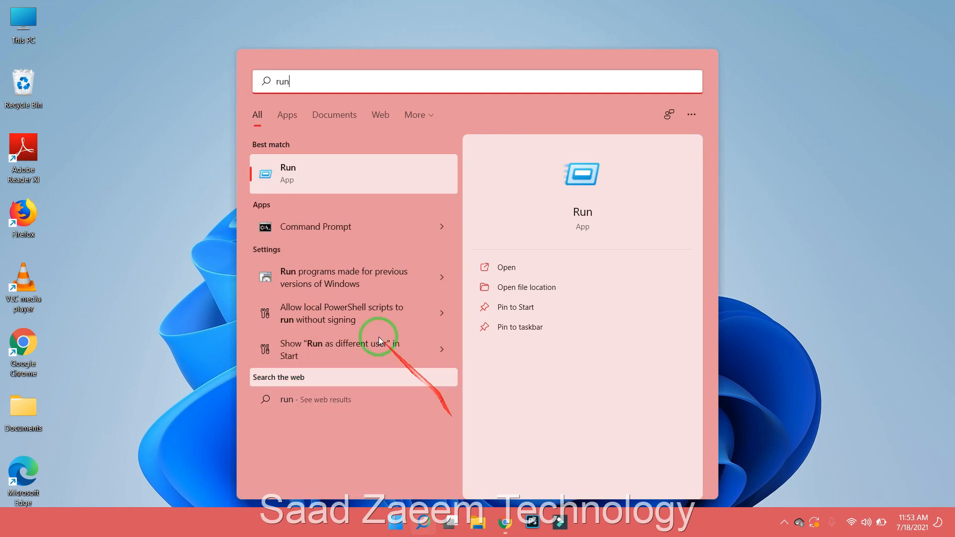
{"action": "left_click", "coordinate": [505, 267]}
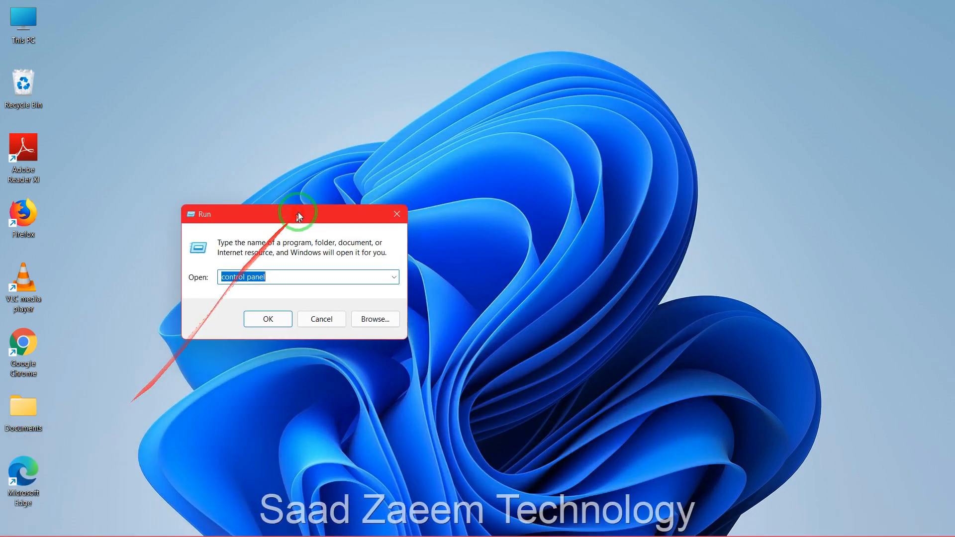
{"action": "type", "text": "ms"}
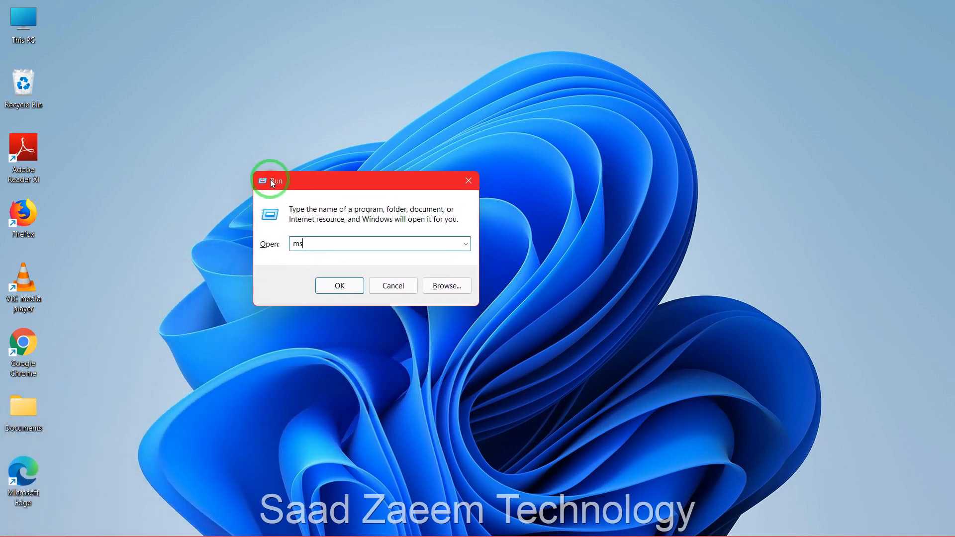
{"action": "type", "text": "config"}
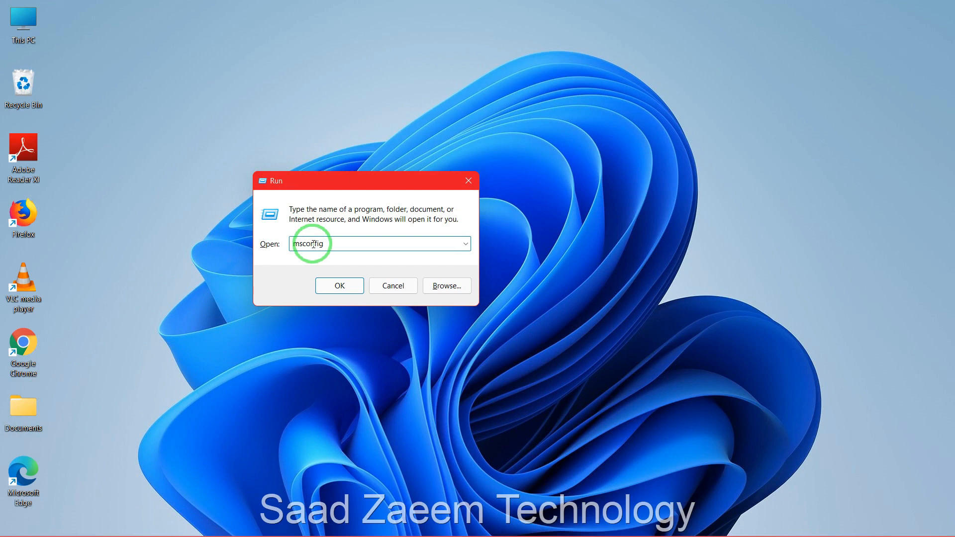
Launch System Configuration and scroll its Services list toward Windows Error Reporting Service
{"action": "left_click", "coordinate": [338, 285]}
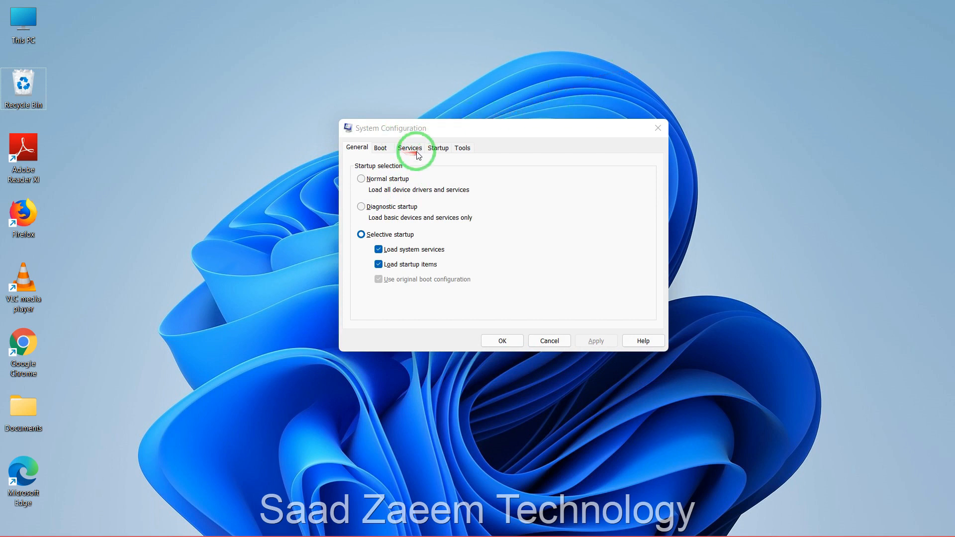
{"action": "left_click", "coordinate": [409, 147]}
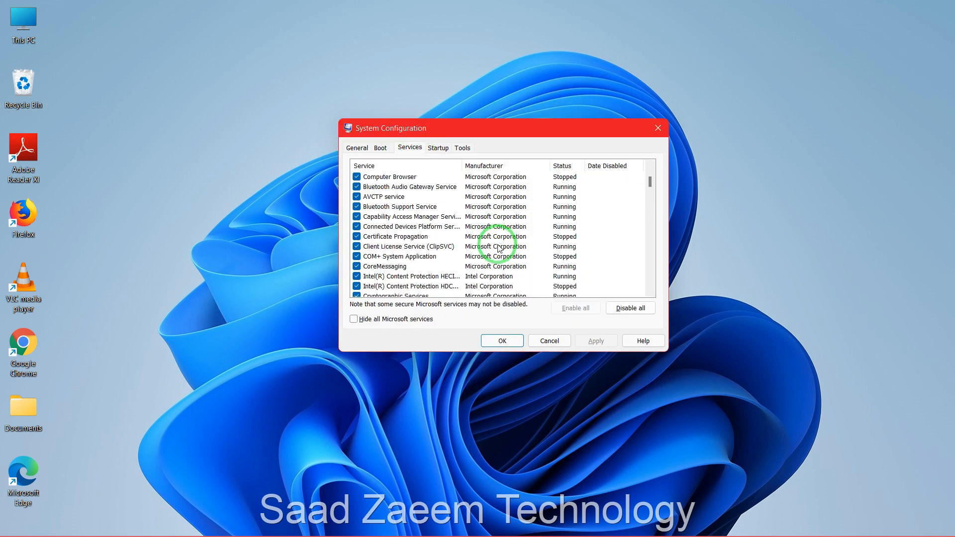
{"action": "scroll", "scroll_direction": "down", "scroll_amount": 3}
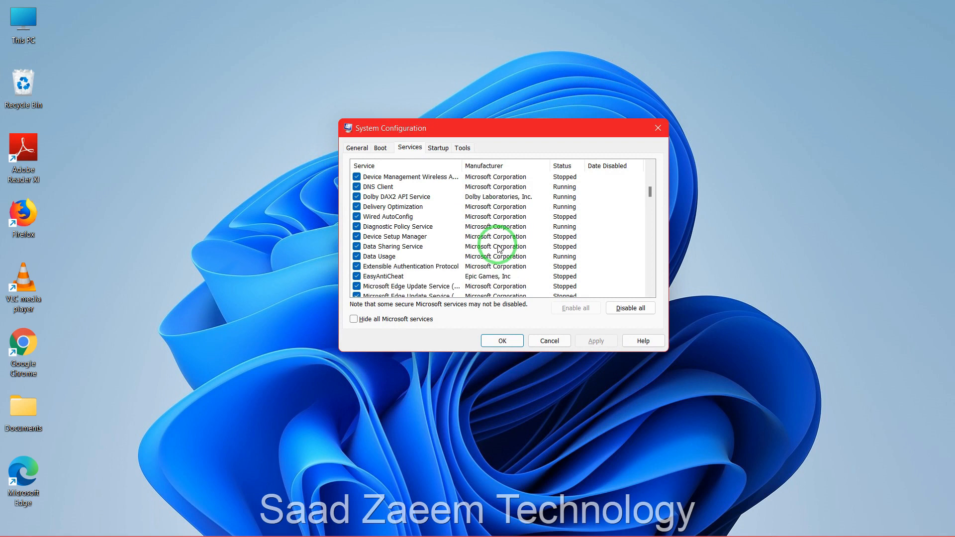
{"action": "scroll", "scroll_direction": "down", "scroll_amount": 3}
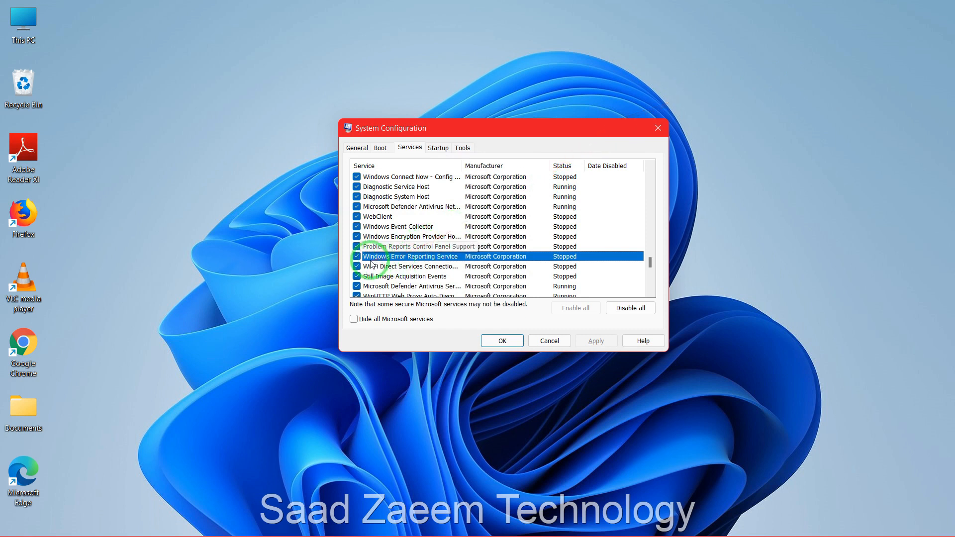
{"action": "mouse_move", "coordinate": [499, 268]}
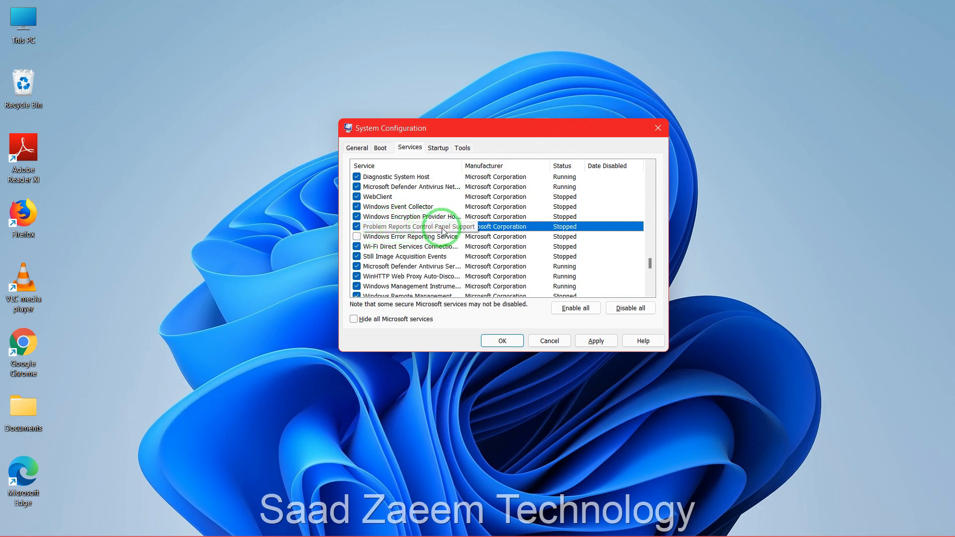
Uncheck Problem Reports Control Panel Support, apply and close, choosing Exit without restart
{"action": "left_click", "coordinate": [356, 226]}
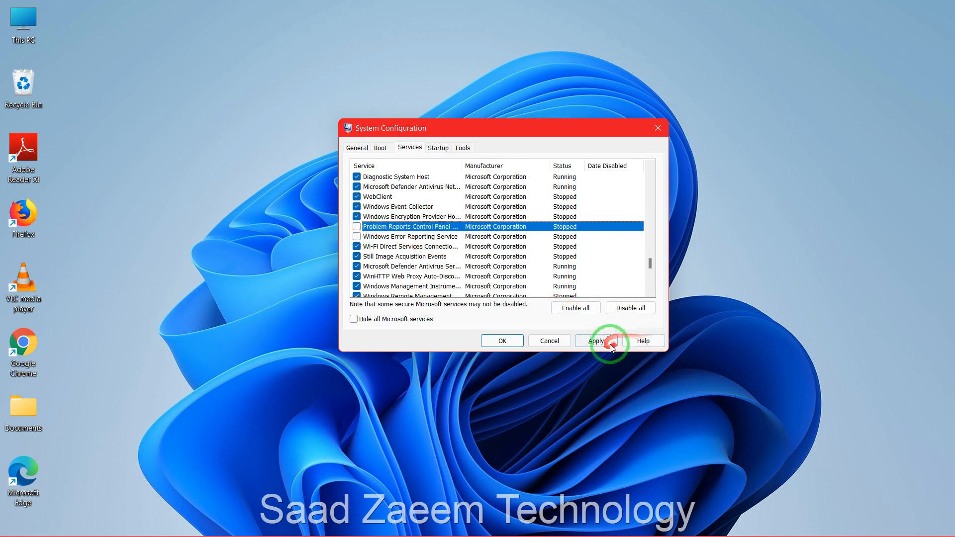
{"action": "left_click", "coordinate": [596, 340]}
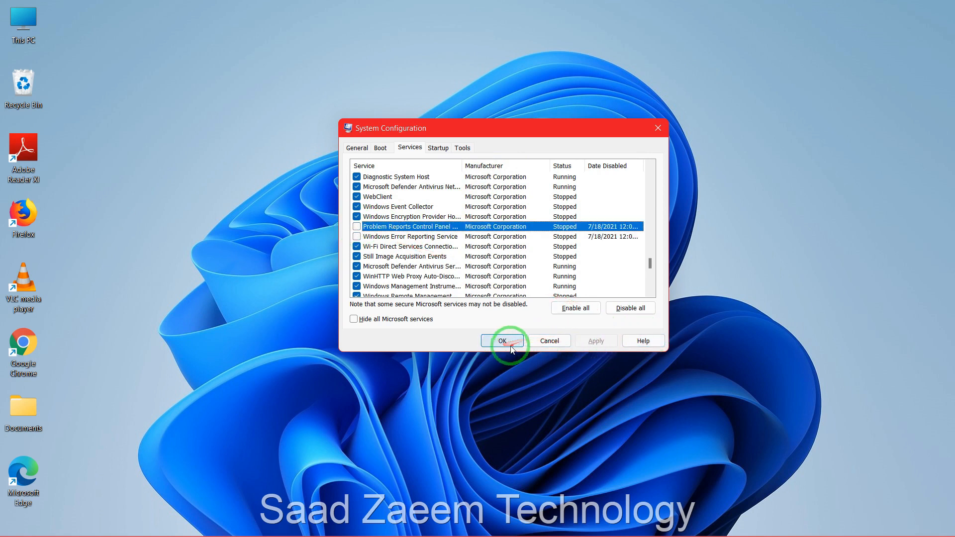
{"action": "left_click", "coordinate": [501, 340]}
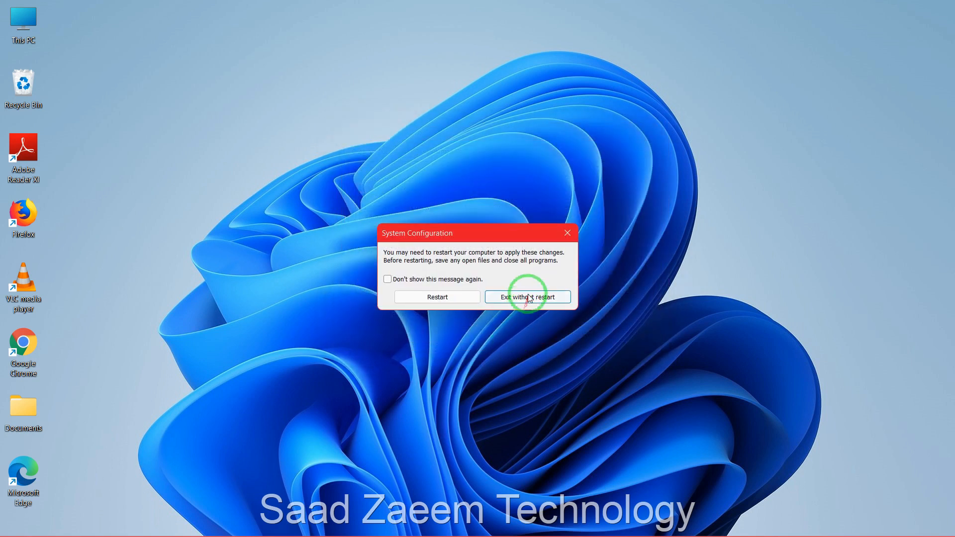
{"action": "mouse_move", "coordinate": [481, 272]}
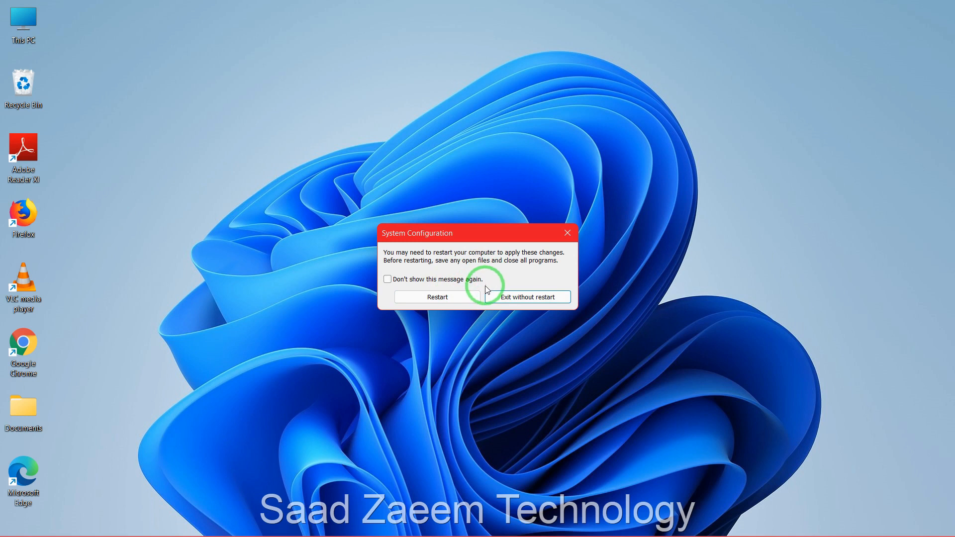
{"action": "left_click", "coordinate": [526, 297]}
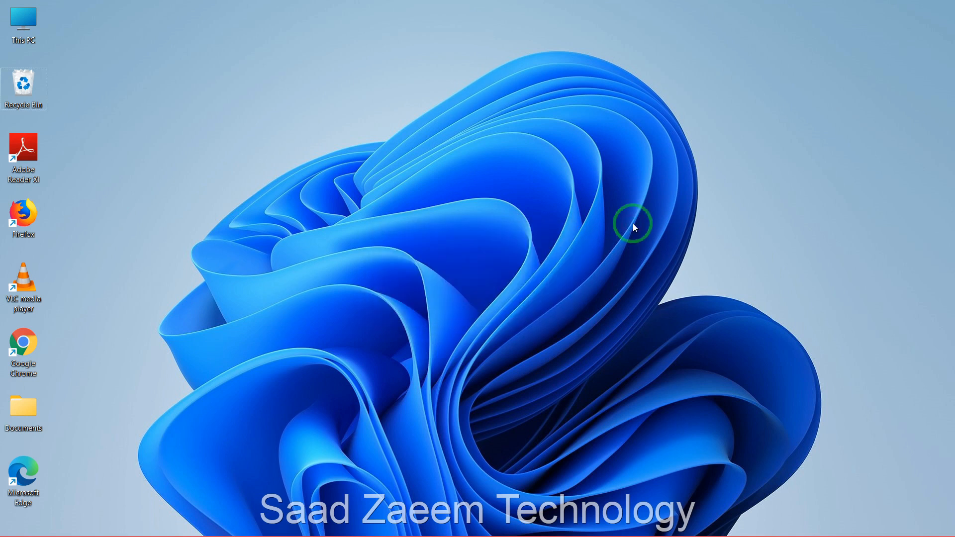